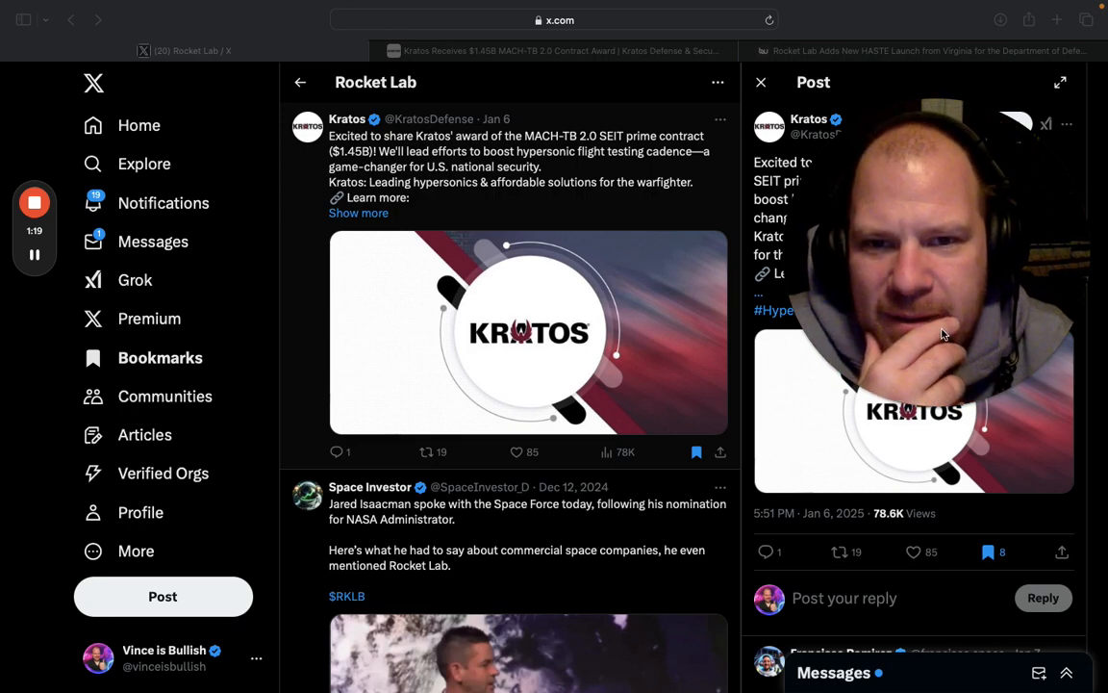
Bring up the Kratos MACH-TB 2.0 release and select 'Multi-Service Advanced Capability Hypersonic Test Bed'
click(553, 50)
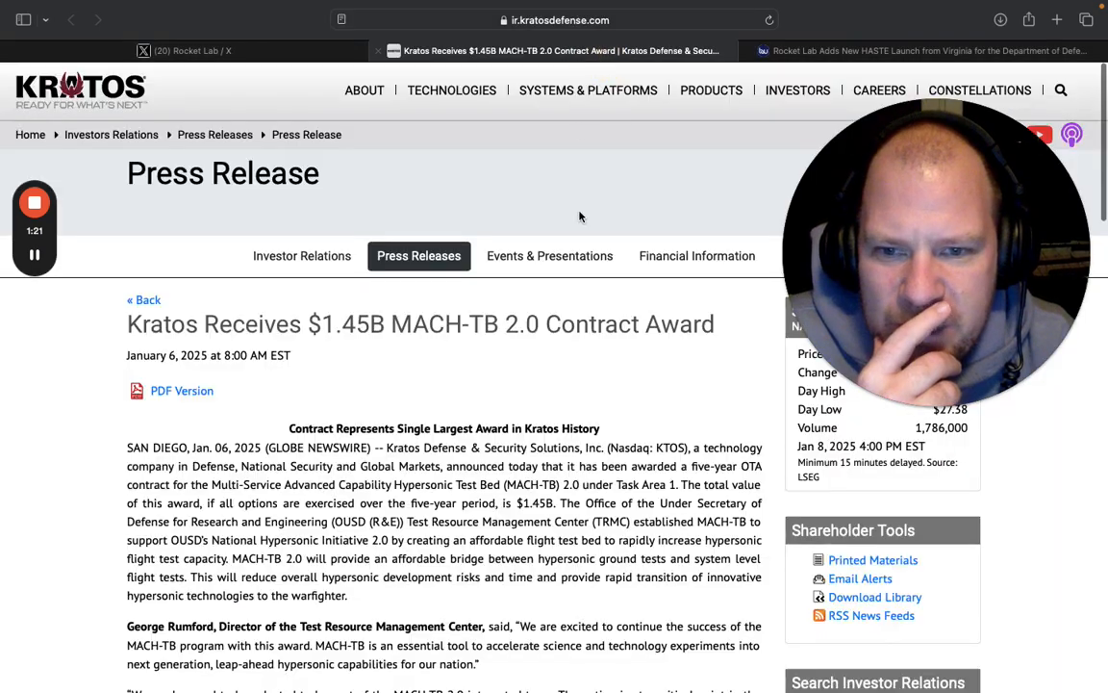
scroll(down, 3)
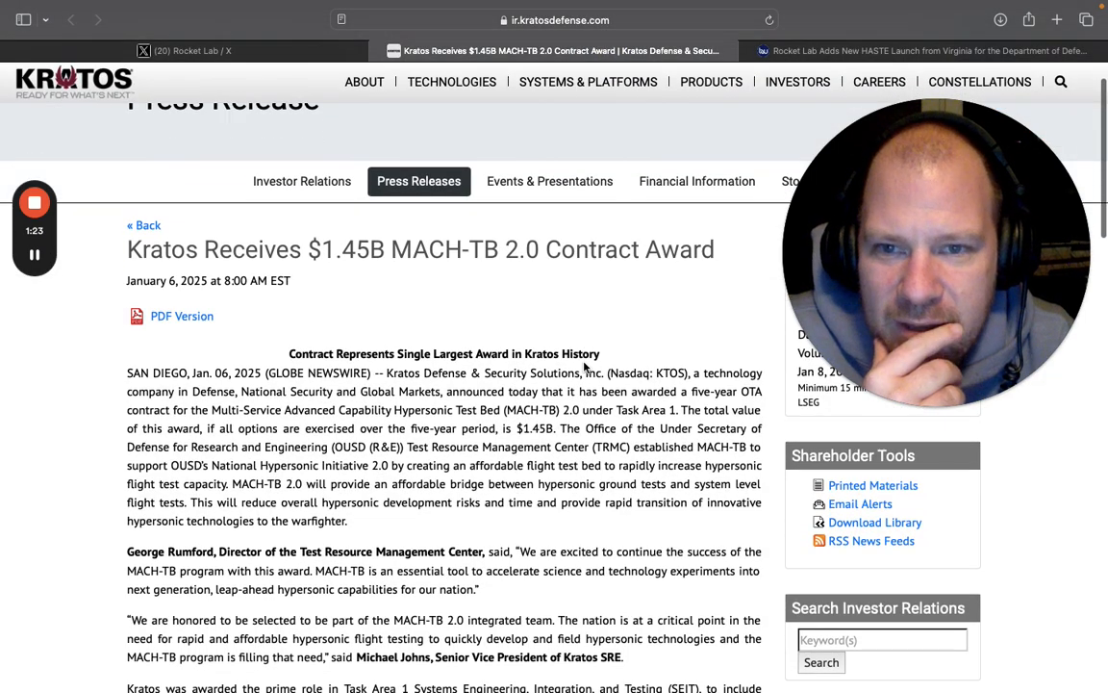
scroll(down, 3)
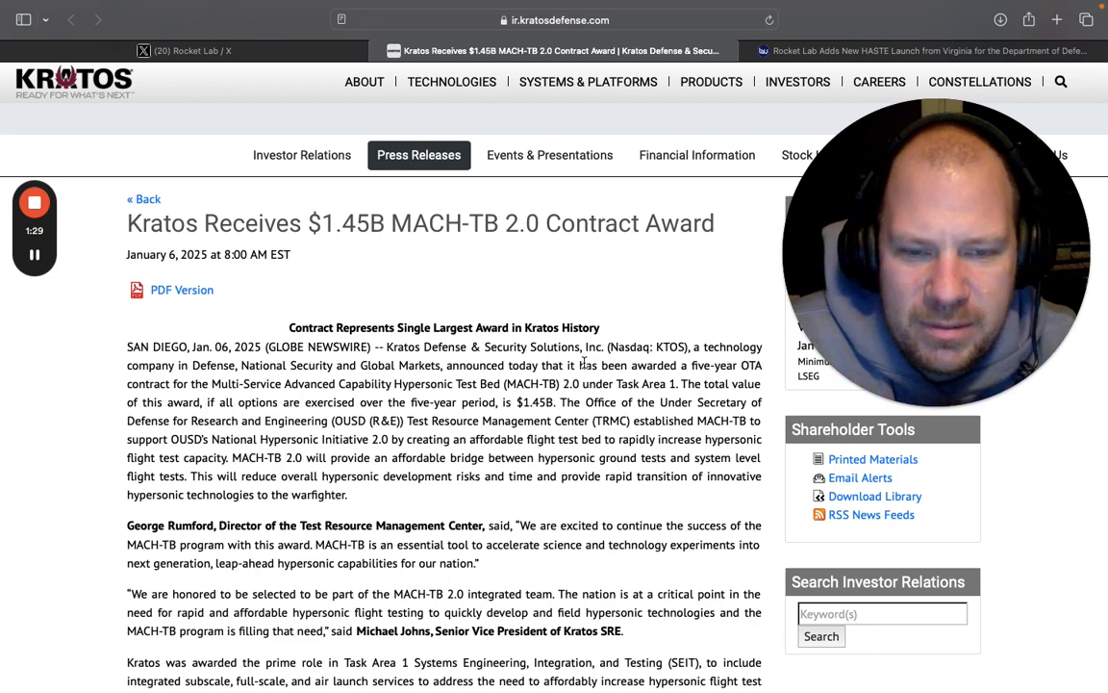
double_click(651, 365)
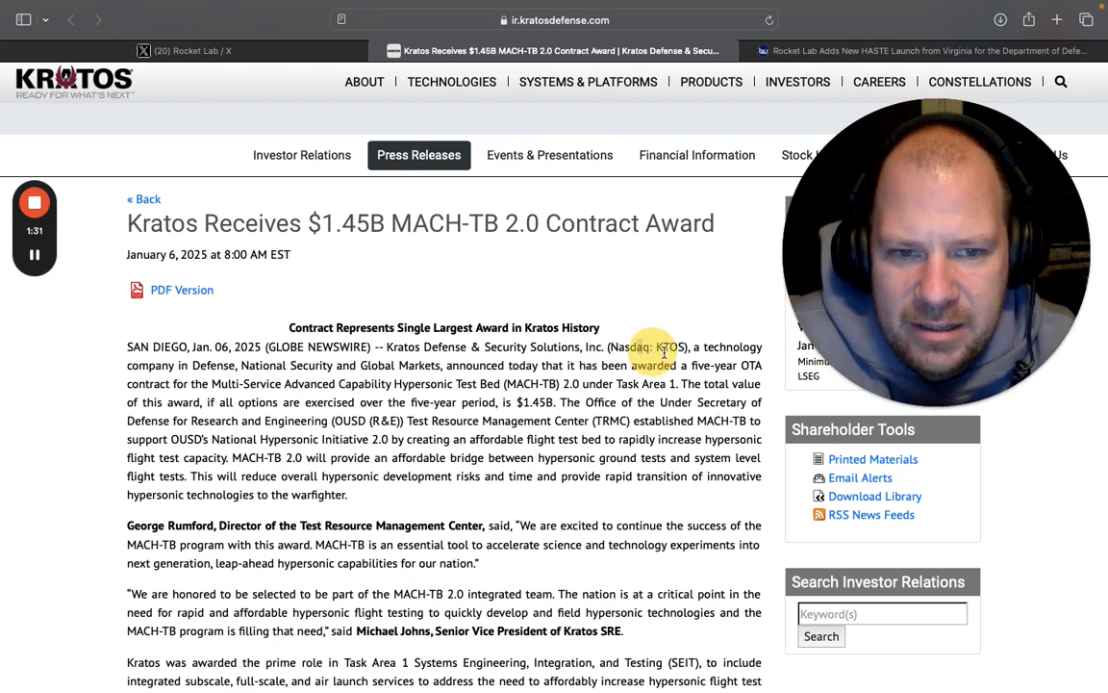
scroll(down, 3)
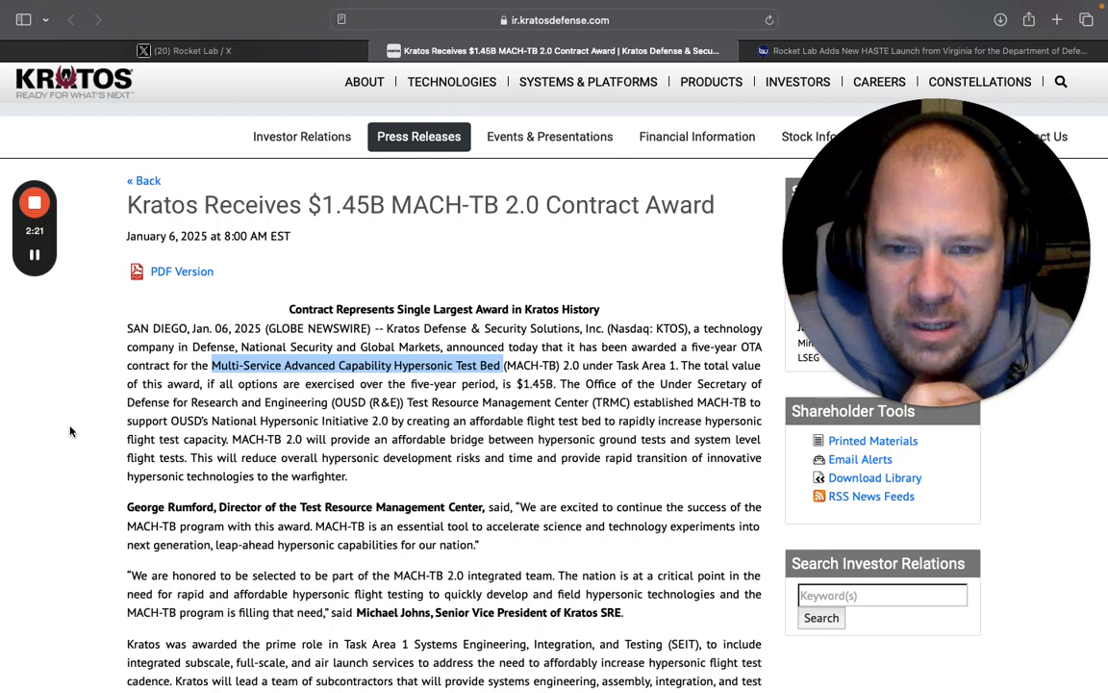
Highlight 'if all options are exercised over the five-year period, is $1.45B.'
drag(210, 365, 464, 401)
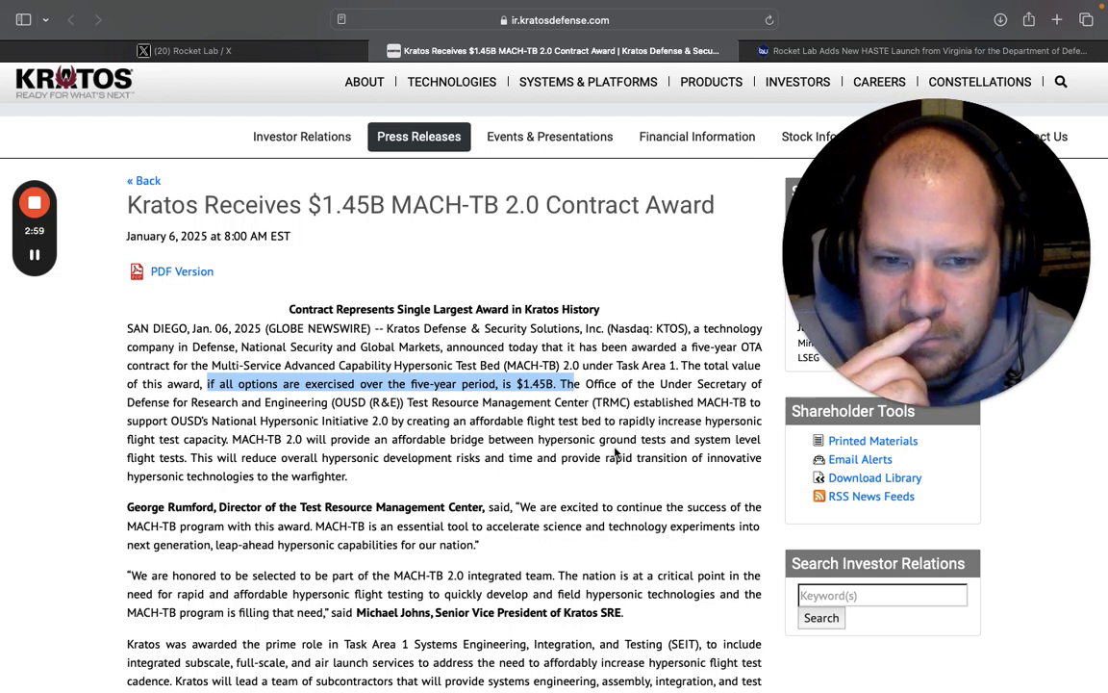
Scroll to the MACH-TB 2.0 teammates paragraph and select the Leidos teammate sentence
scroll(down, 3)
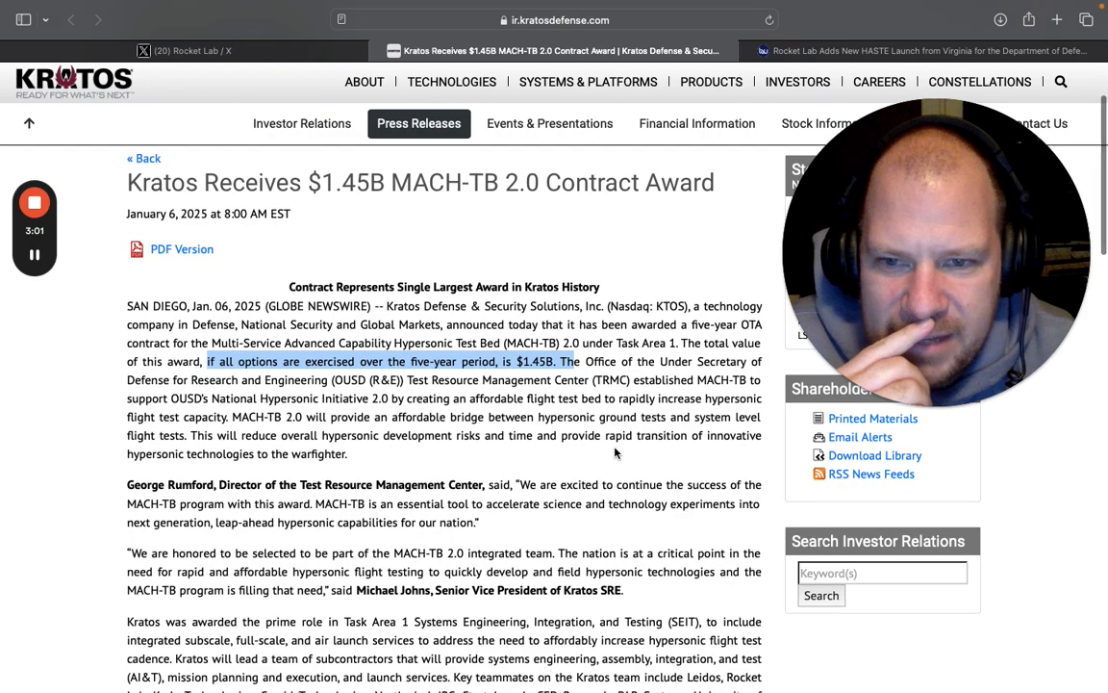
scroll(down, 3)
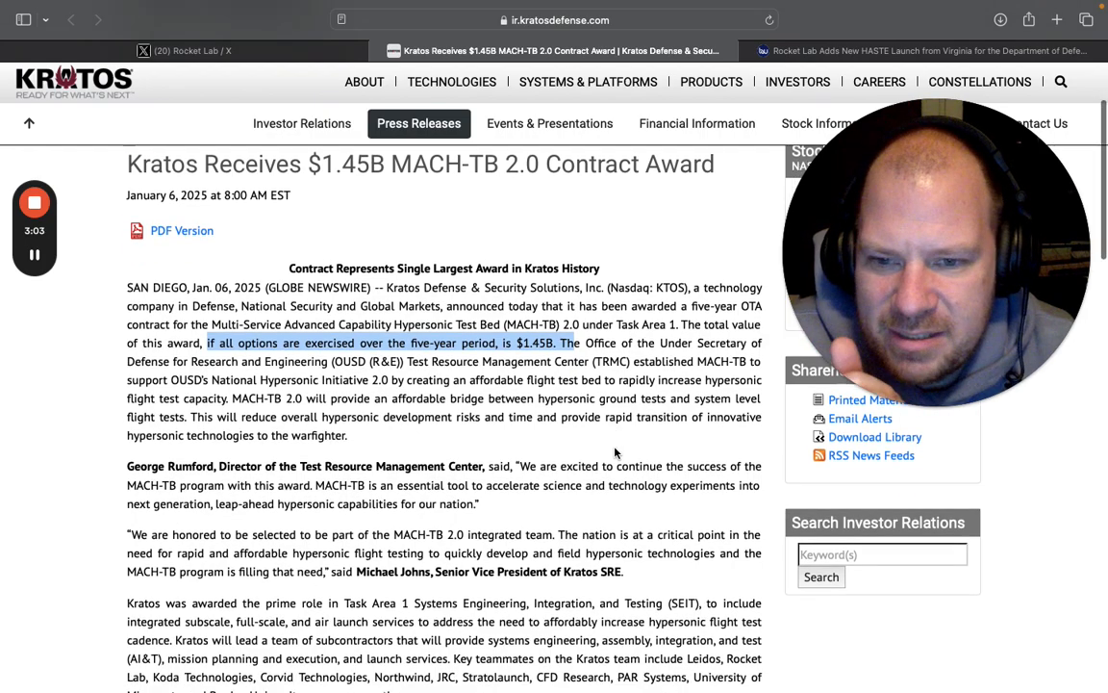
scroll(down, 3)
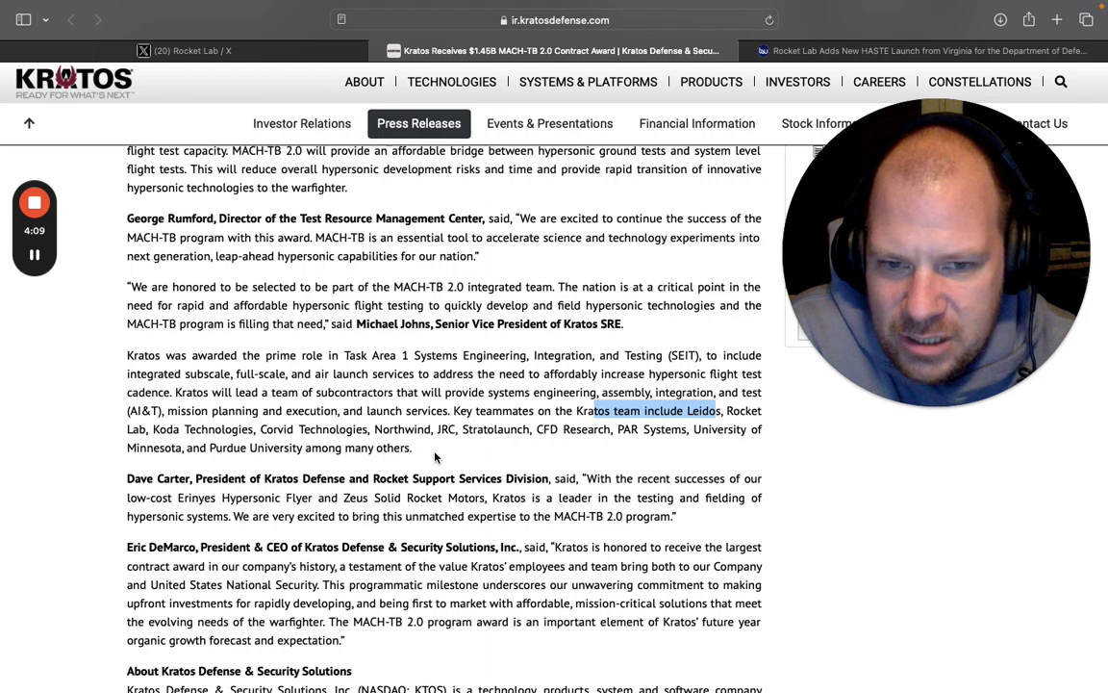
mouse_move(471, 449)
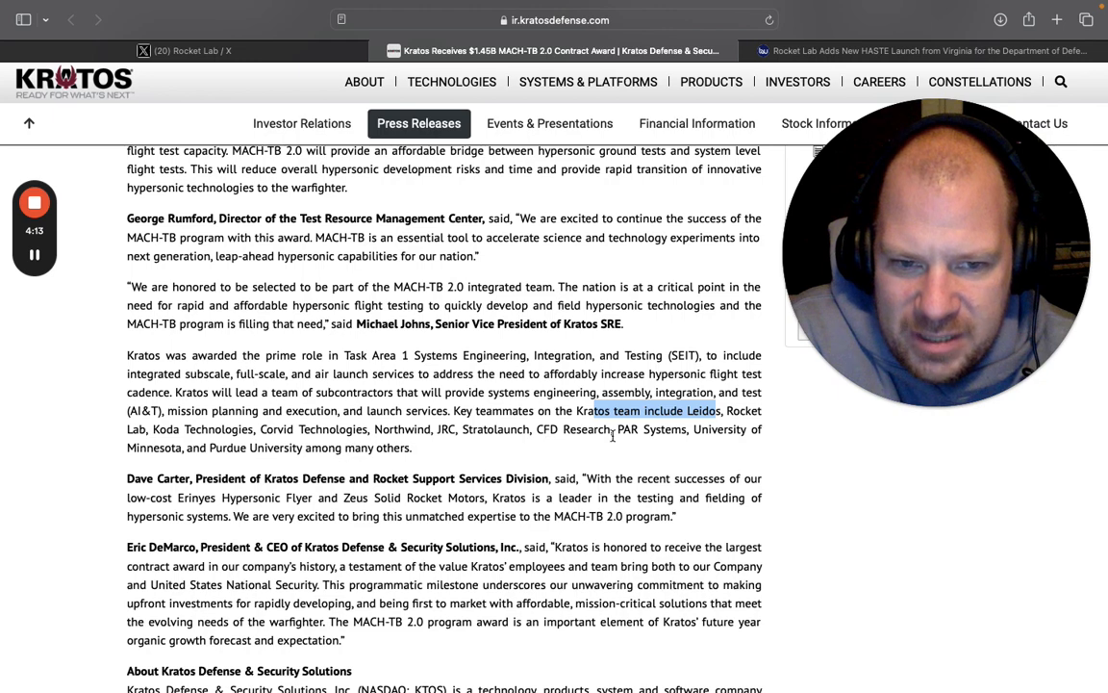
mouse_move(395, 445)
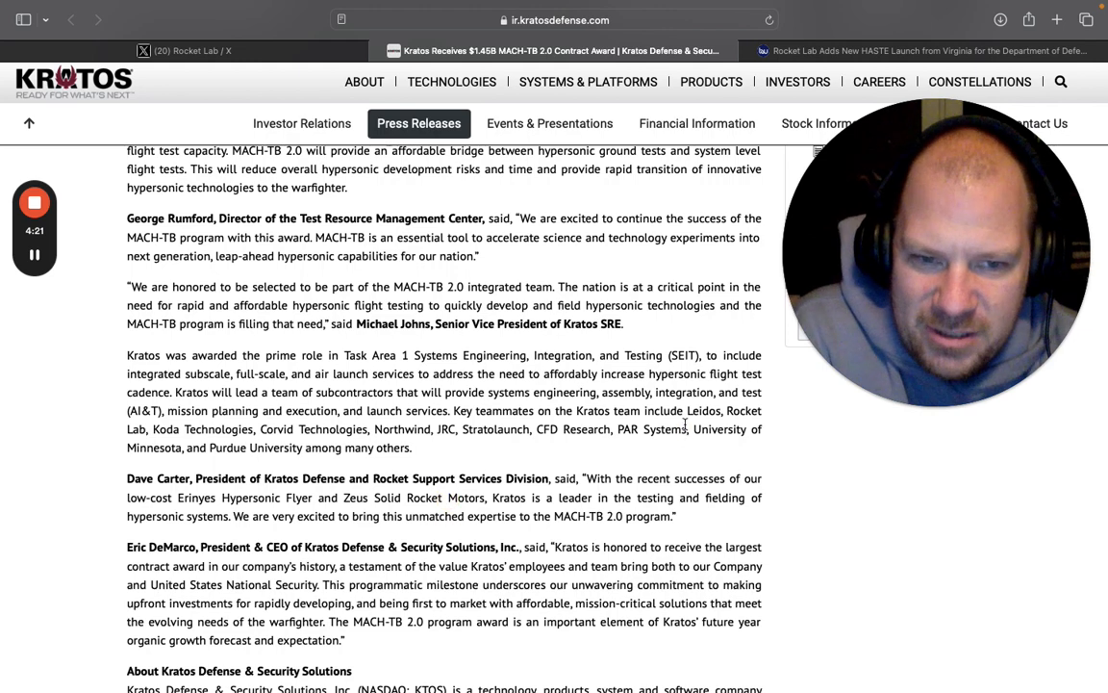
double_click(703, 410)
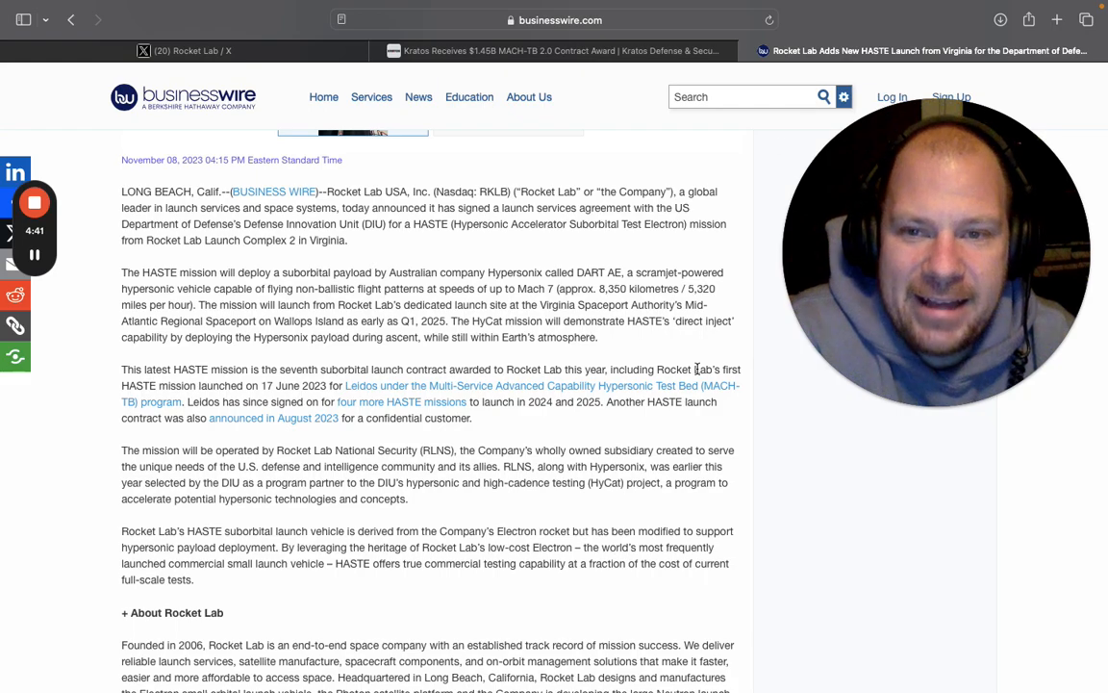
Scroll the Business Wire HASTE article to the MACH-TB paragraph naming Leidos
scroll(up, 3)
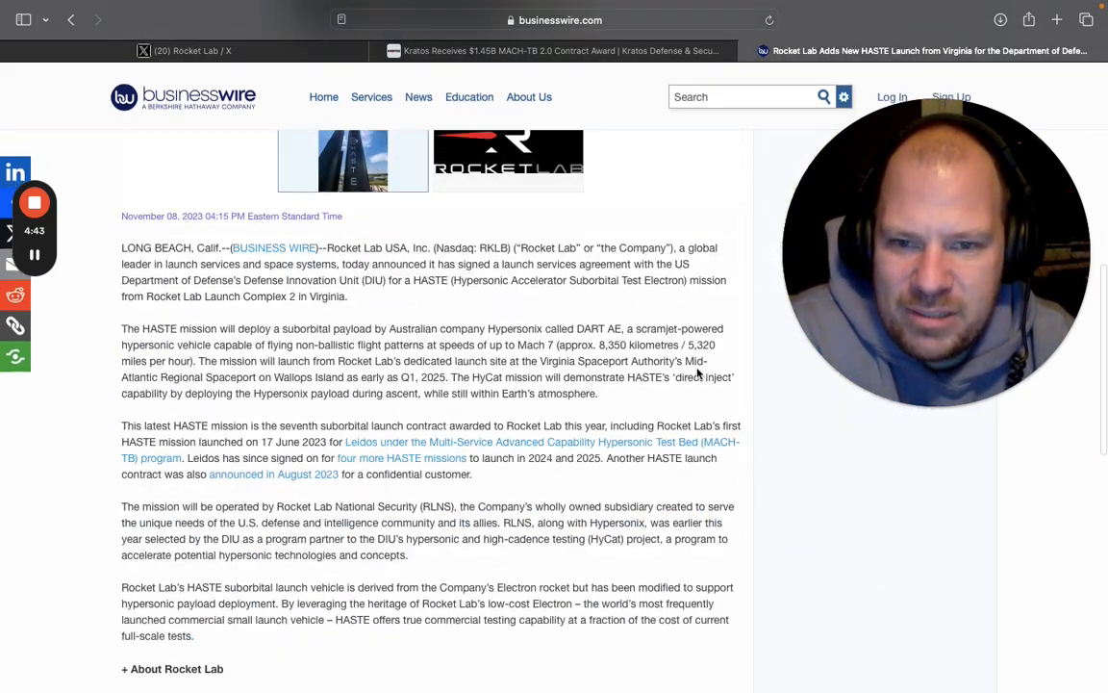
scroll(down, 3)
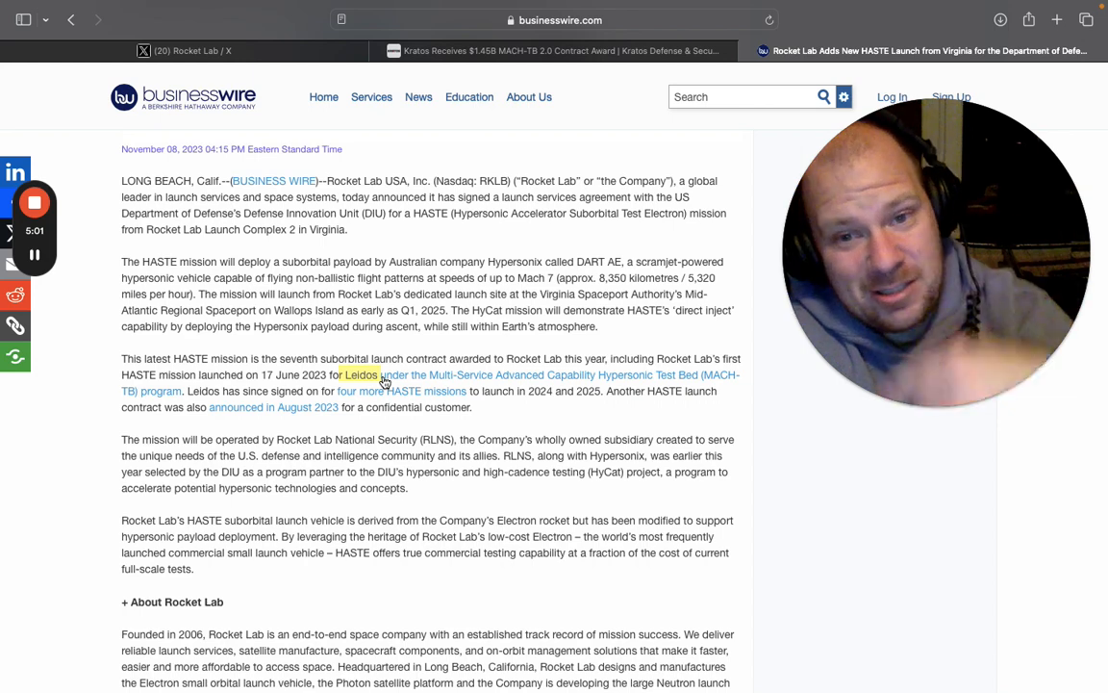
mouse_move(503, 385)
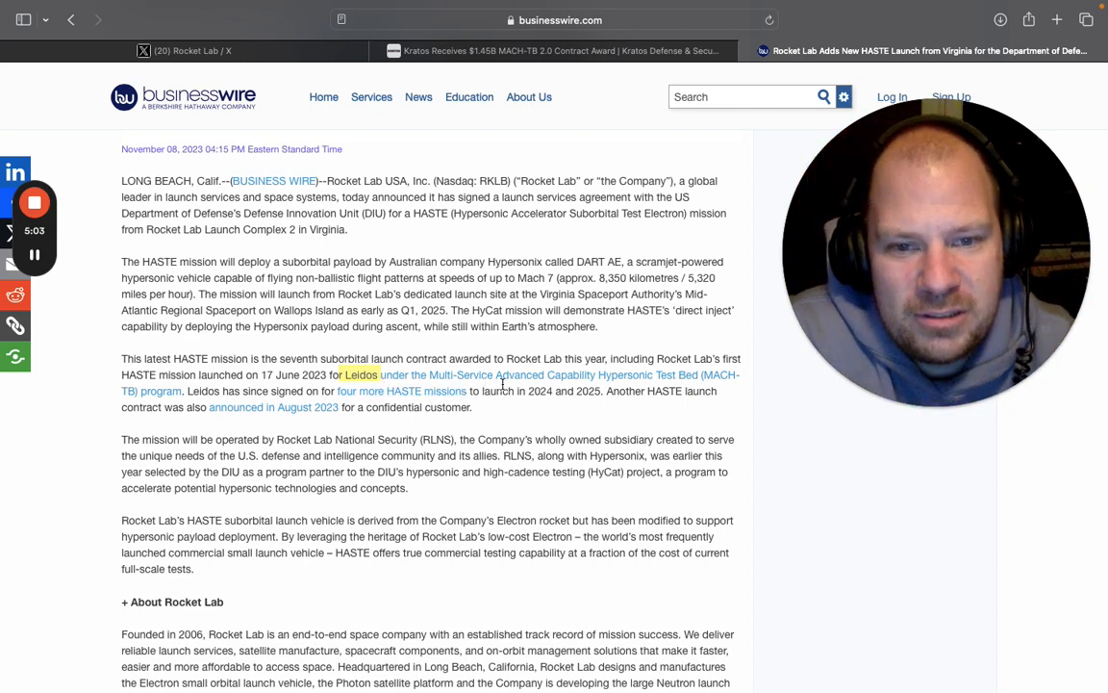
mouse_move(701, 390)
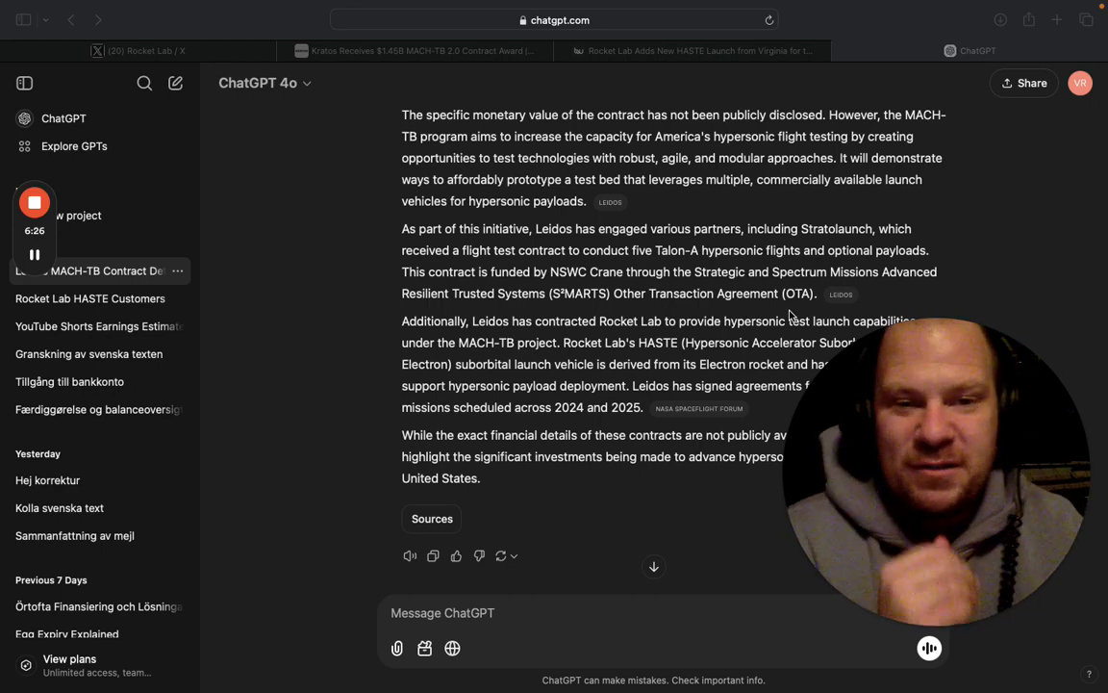
Switch tabs and scroll up to view ChatGPT's answer on Leidos's MACH-TB contract
click(693, 50)
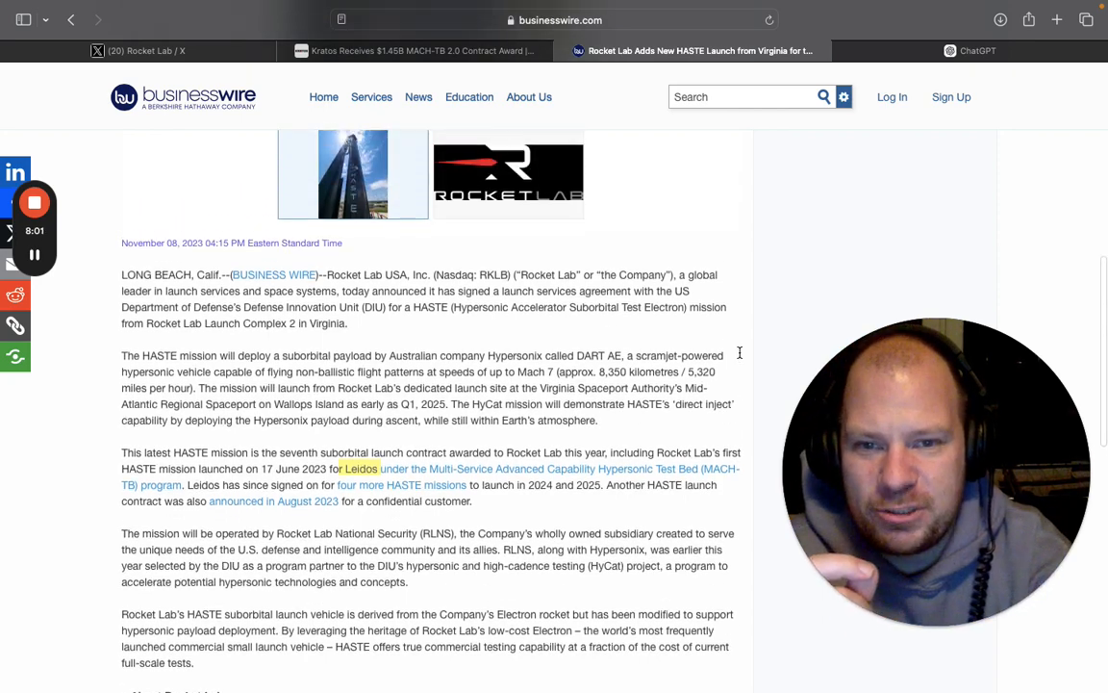
scroll(up, 3)
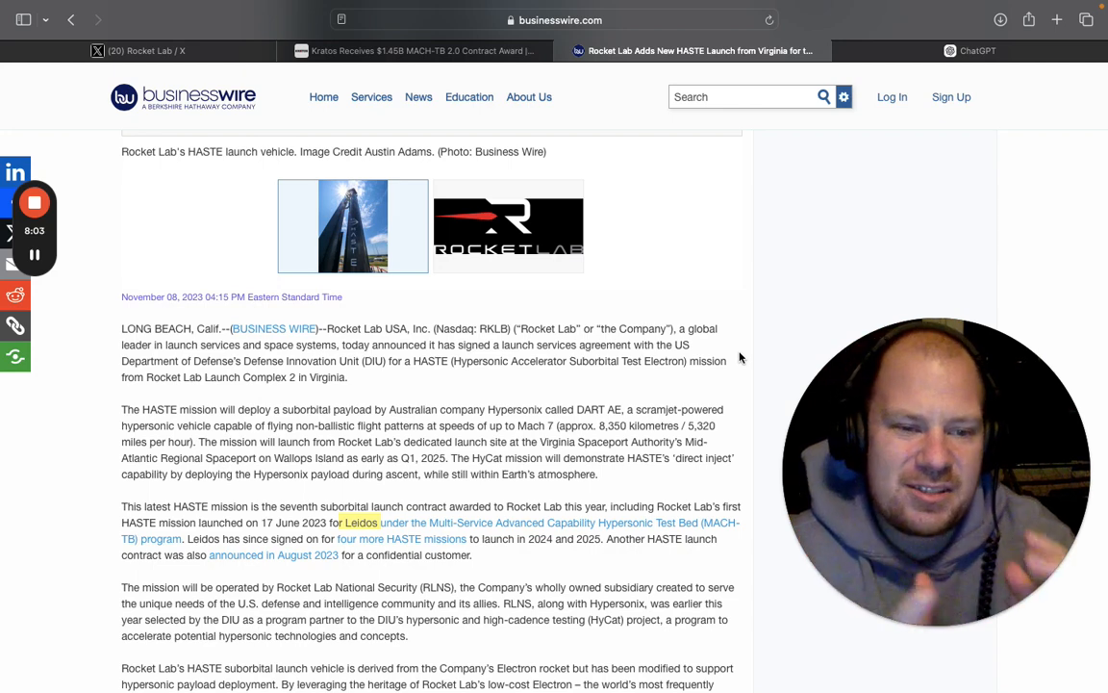